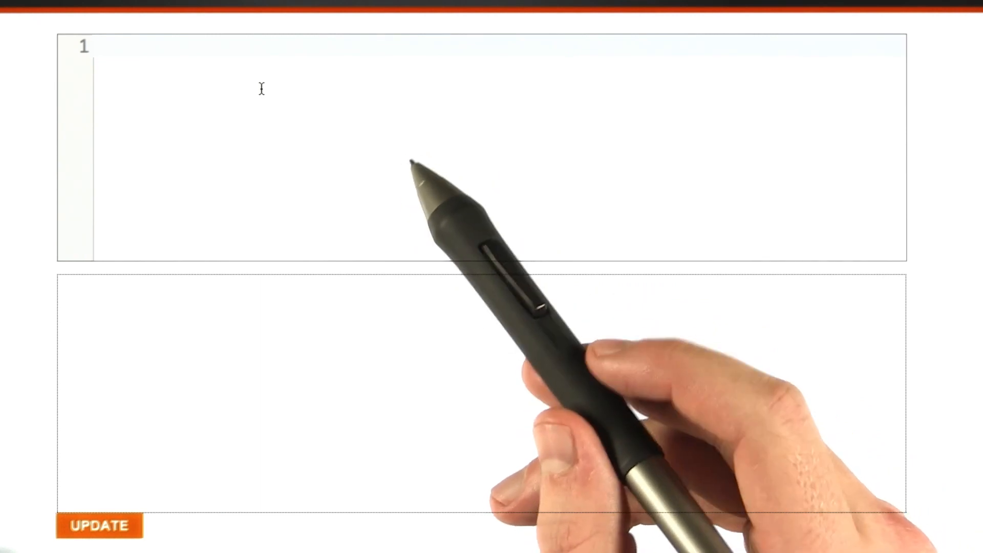
type("I am going to learn to love HTML.")
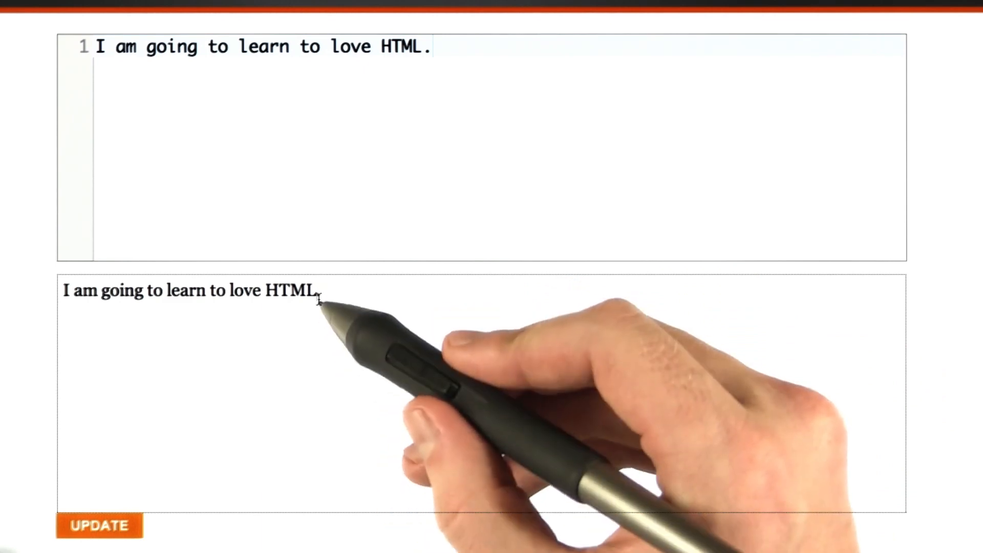